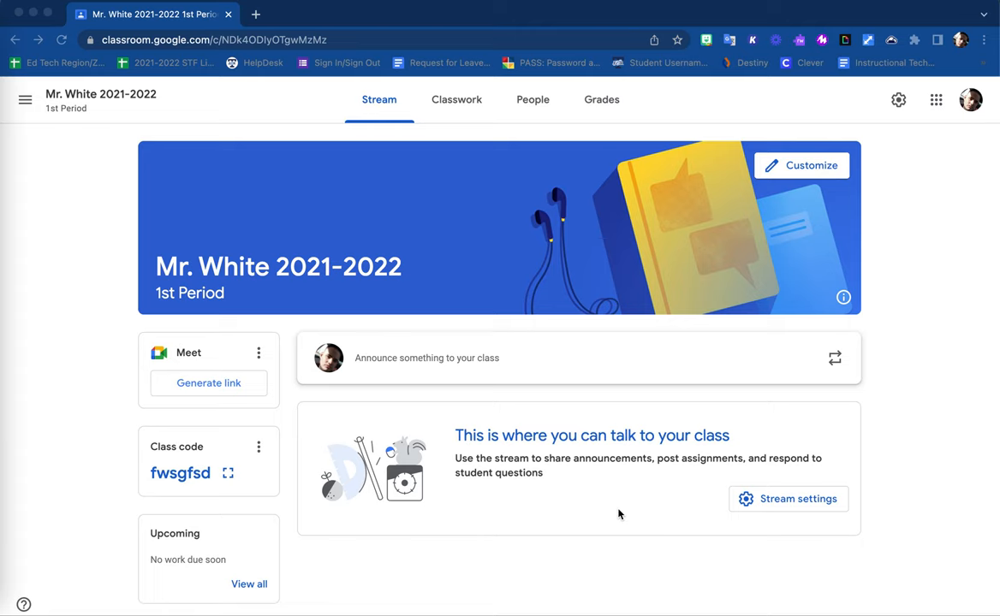
mouse_move(129, 153)
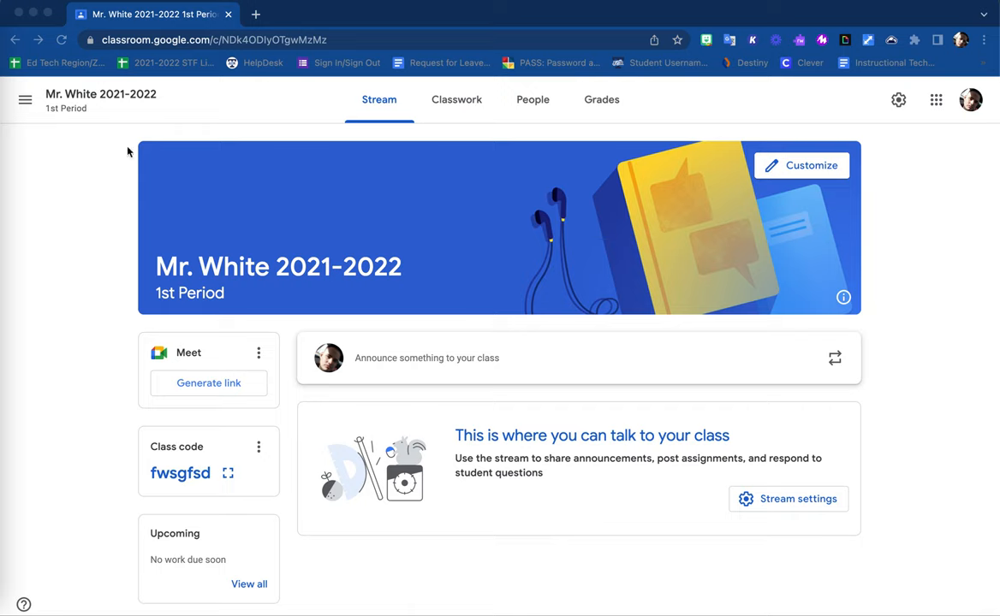
mouse_move(138, 146)
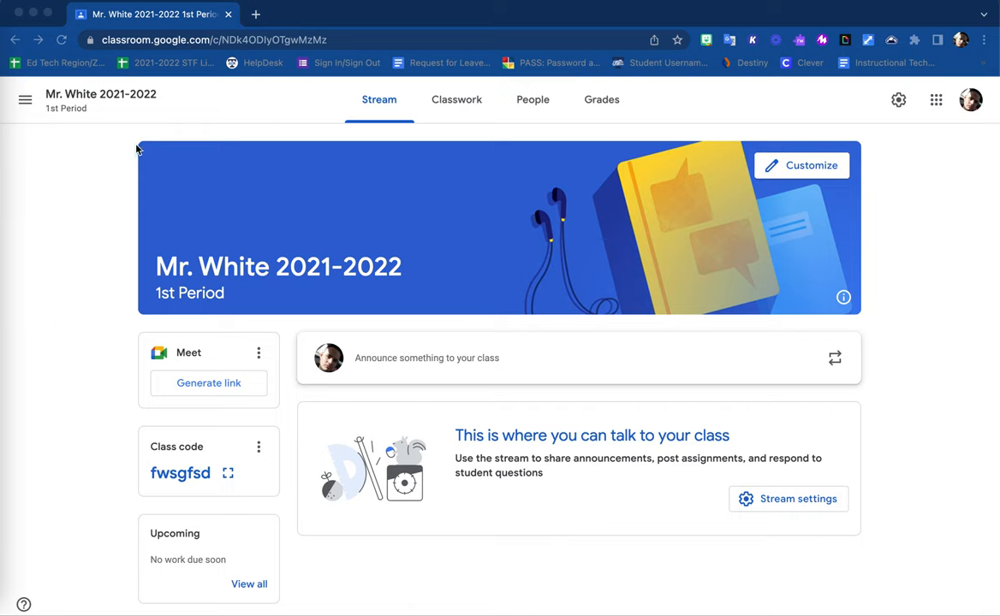
mouse_move(448, 96)
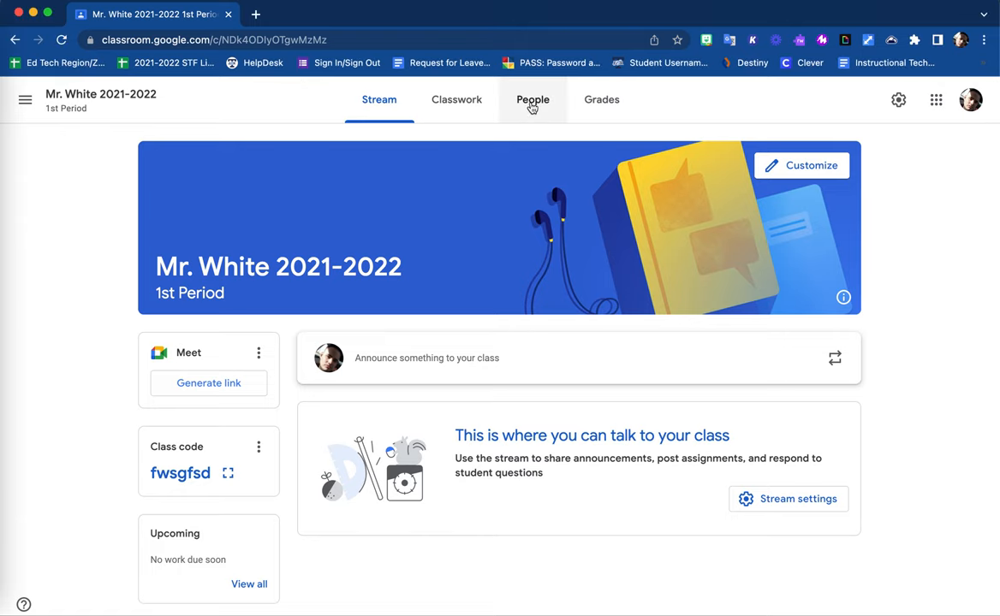
View the People page listing the class's teacher and empty student roster.
left_click(532, 100)
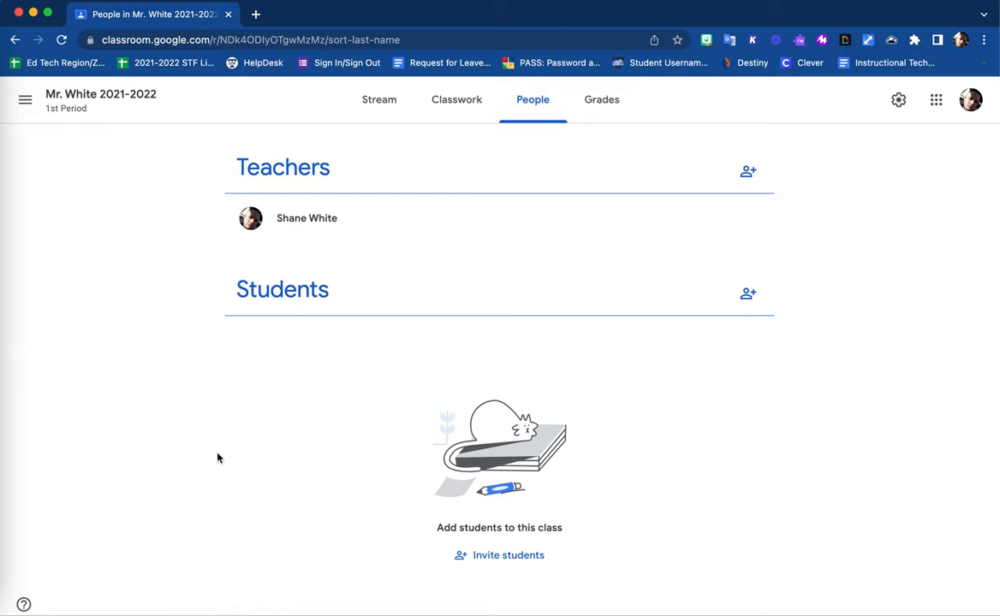
mouse_move(779, 419)
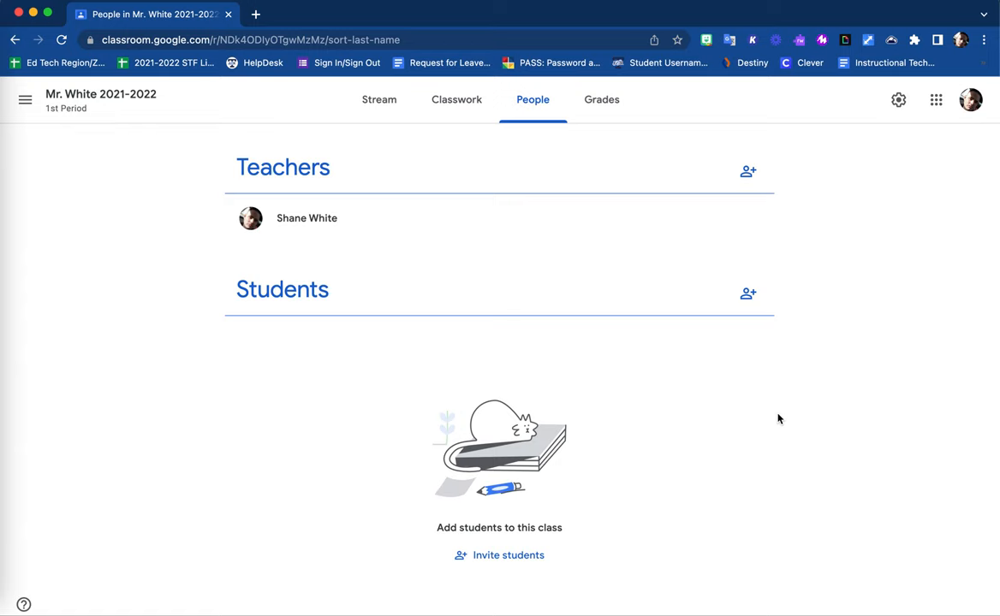
mouse_move(774, 418)
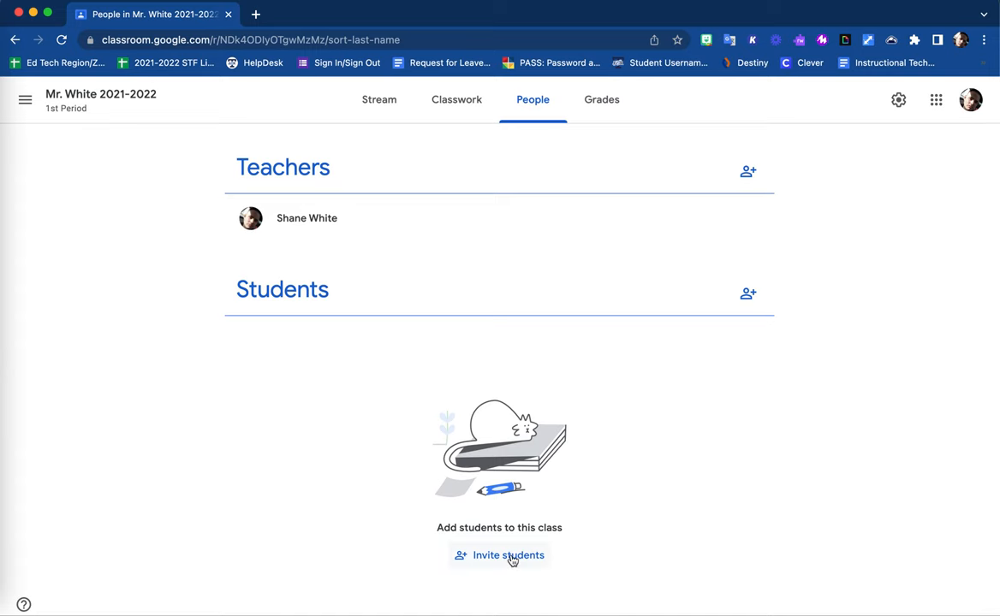
Launch the Invite students dialog from the Students section.
left_click(507, 555)
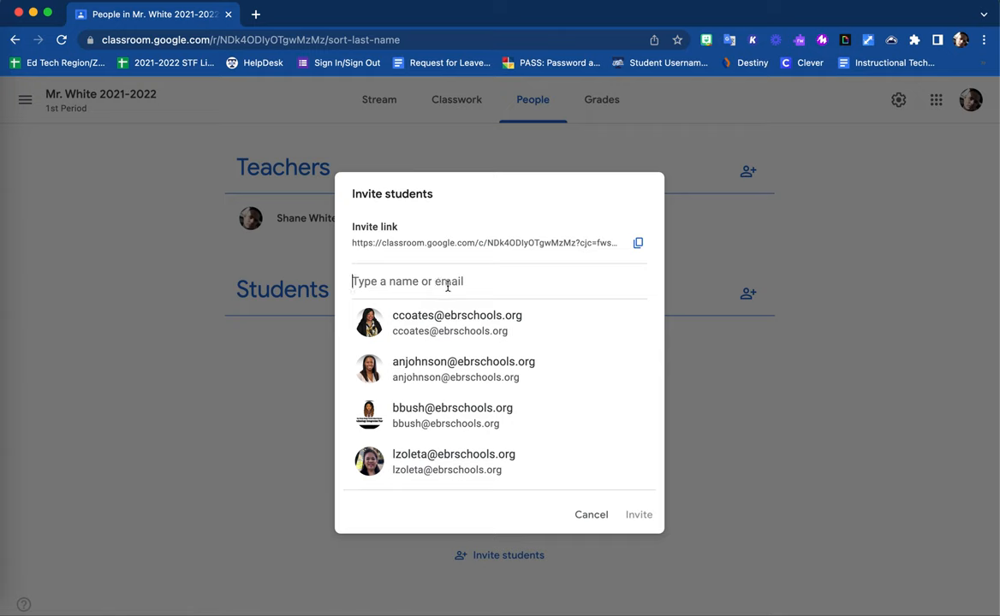
mouse_move(454, 463)
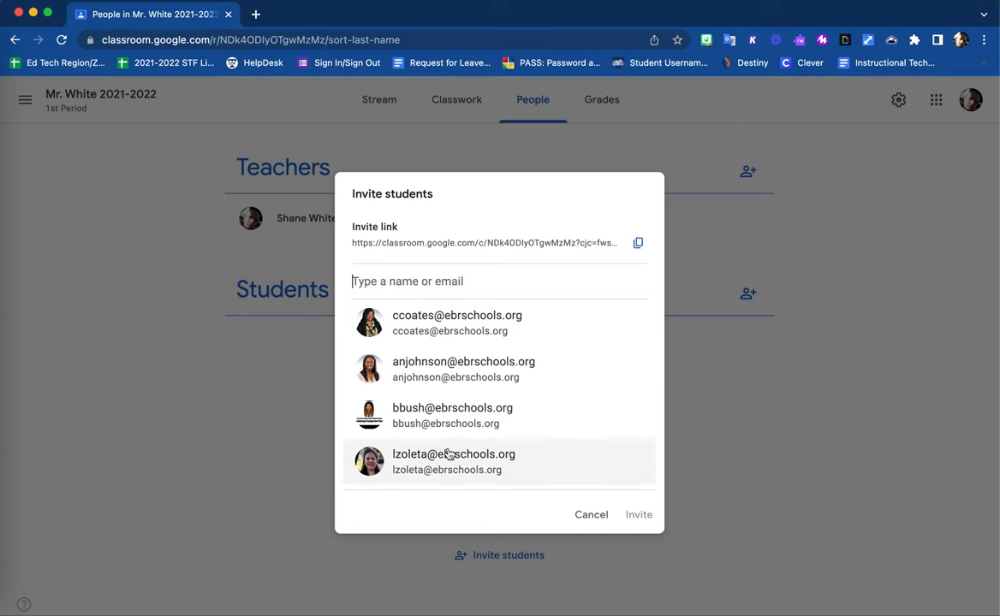
left_click(454, 462)
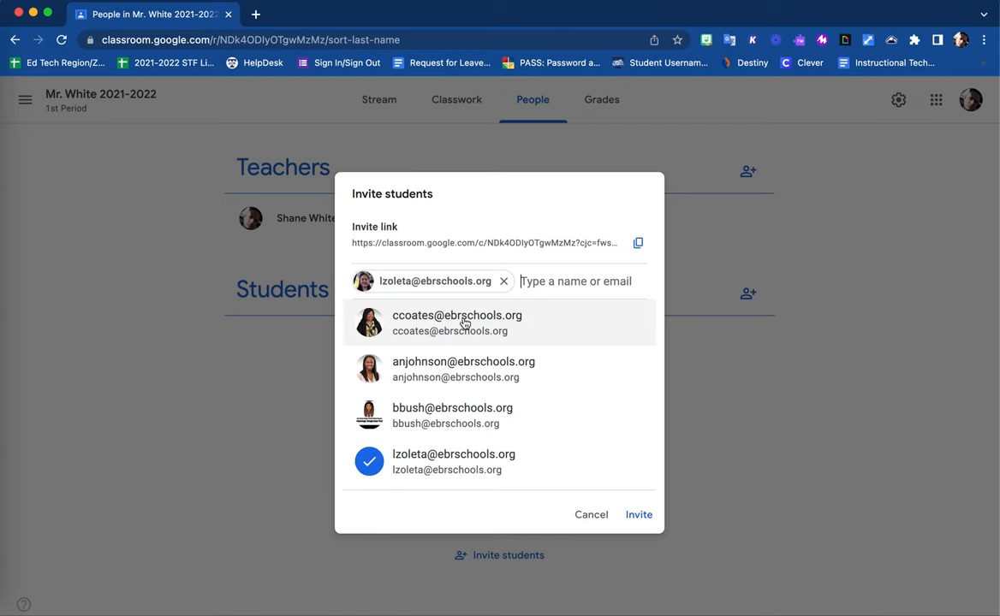
mouse_move(456, 332)
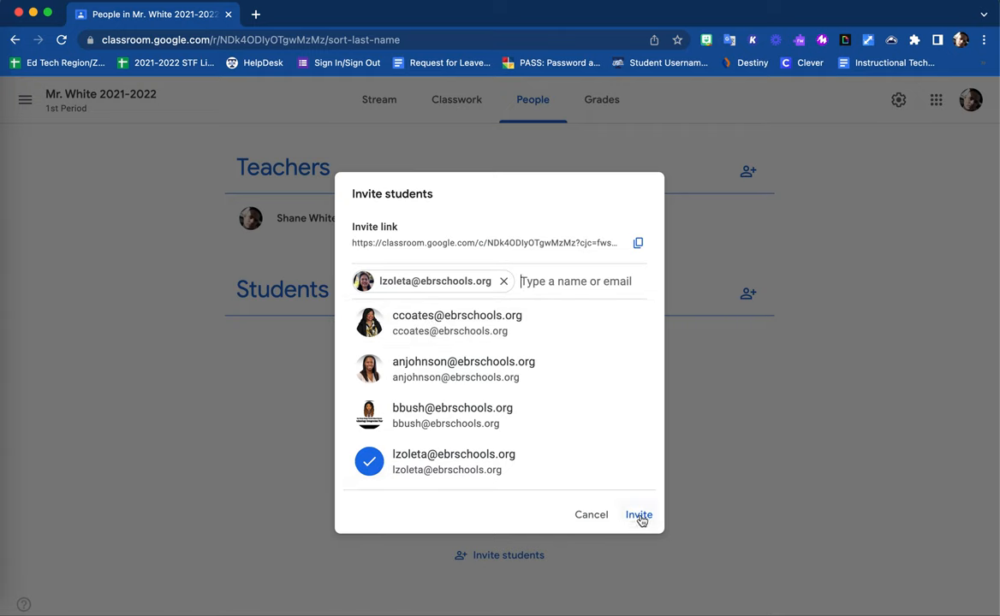
mouse_move(637, 400)
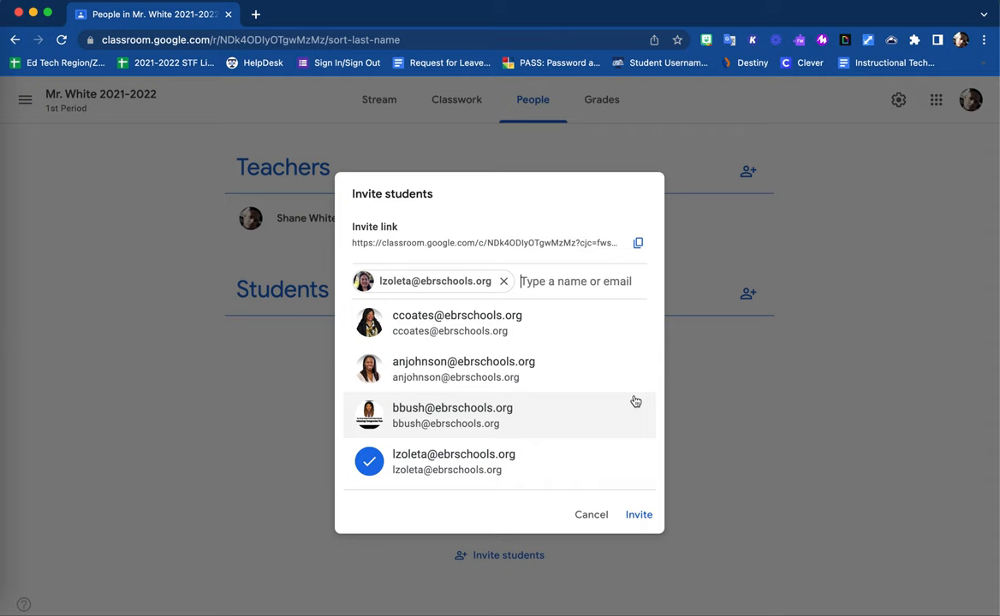
mouse_move(447, 264)
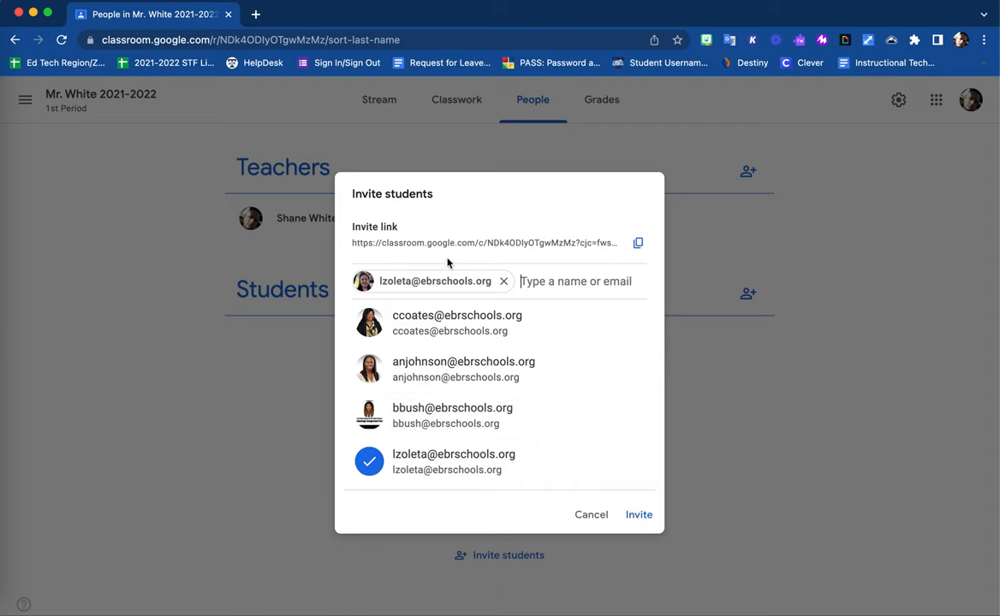
mouse_move(494, 231)
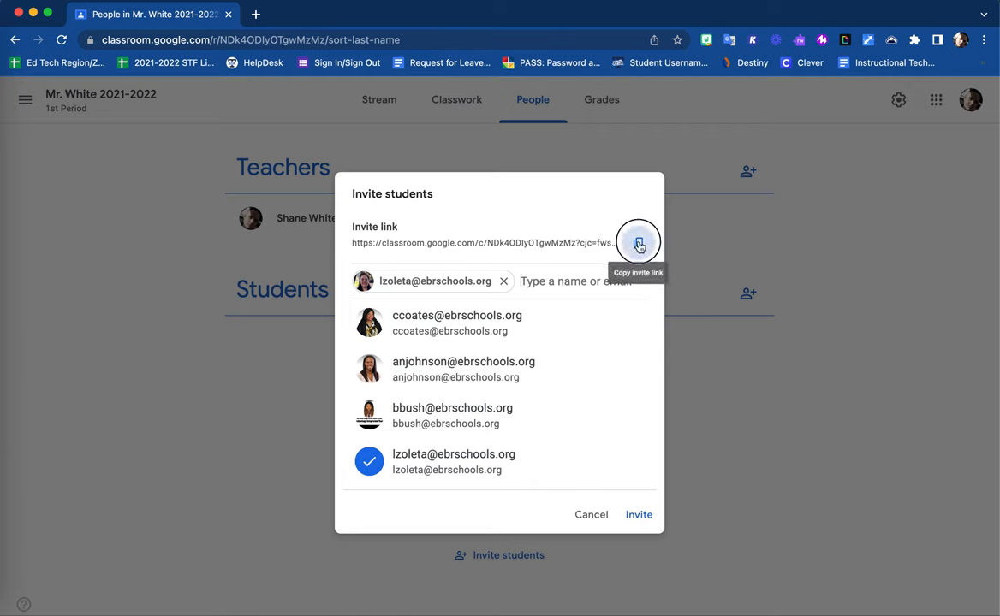
Copy the class invite link to the clipboard.
left_click(636, 243)
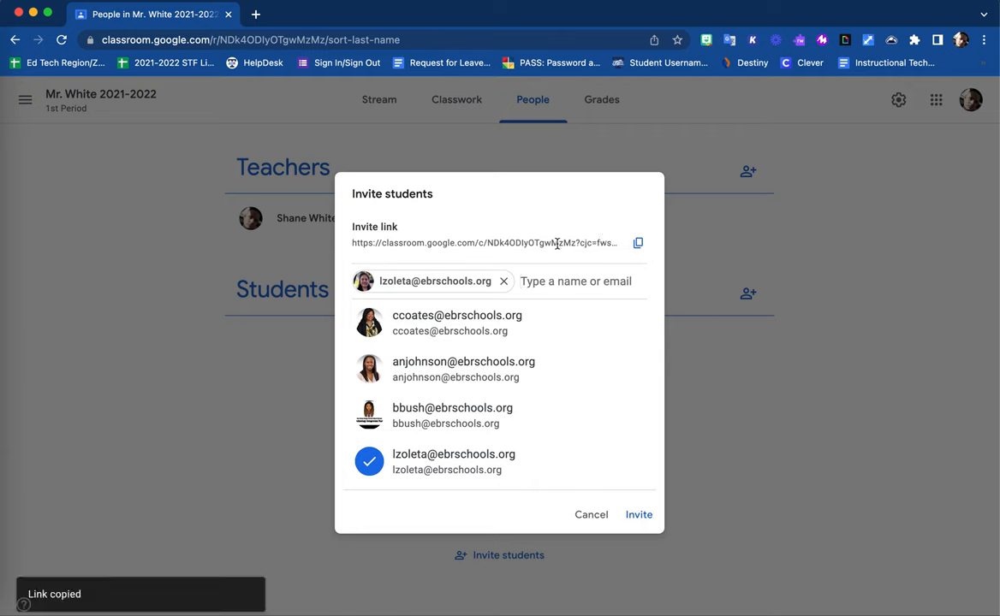
mouse_move(577, 225)
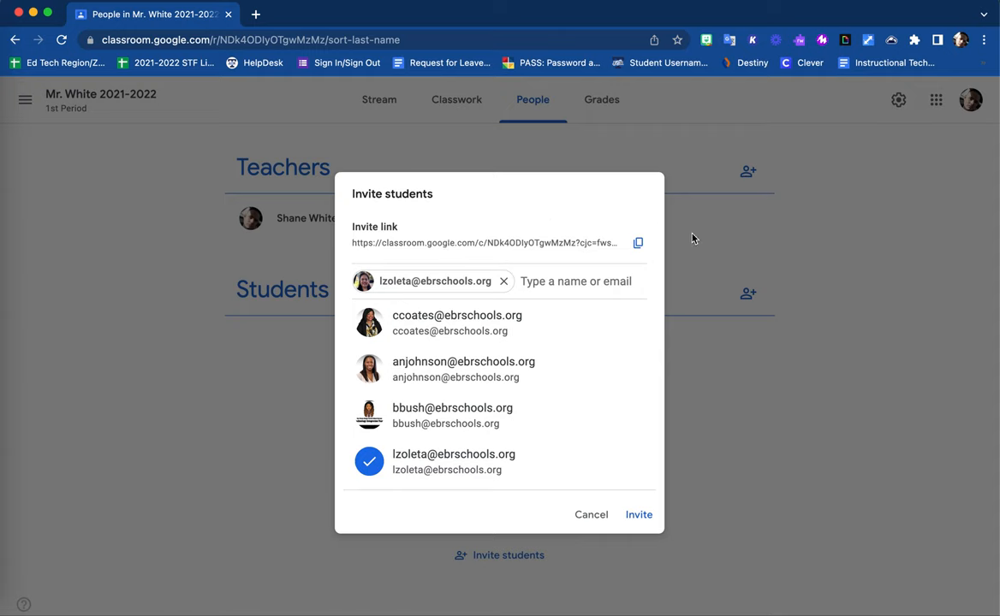
mouse_move(709, 239)
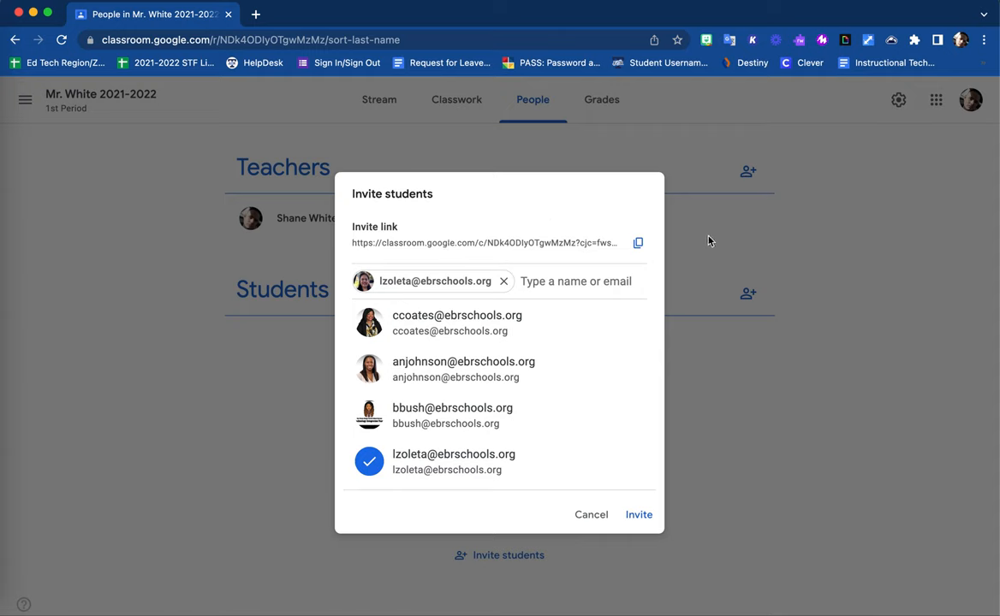